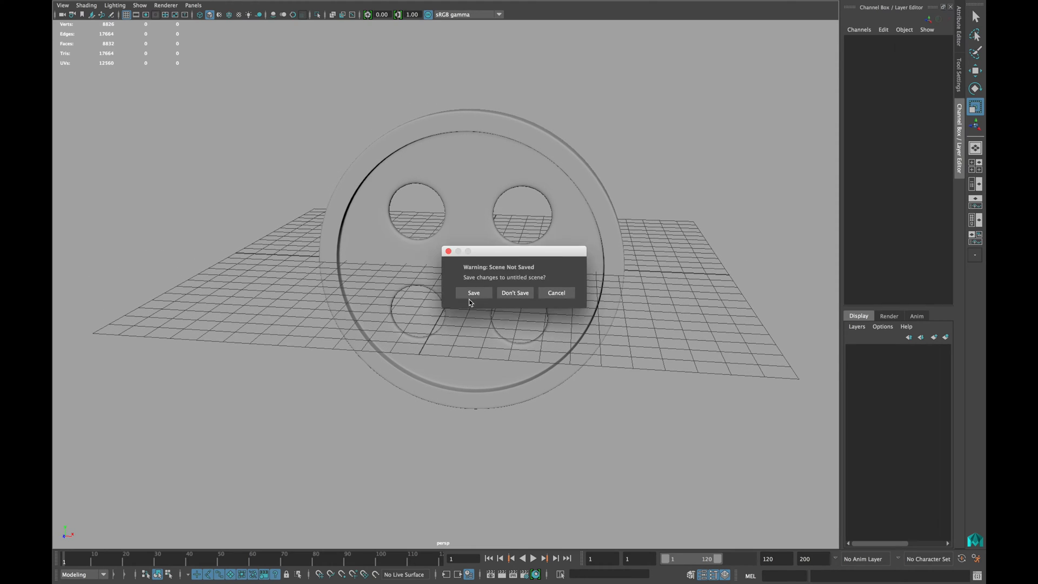
# Discard the unsaved button scene at the save-changes prompt to start a fresh scene
pyautogui.click(514, 293)
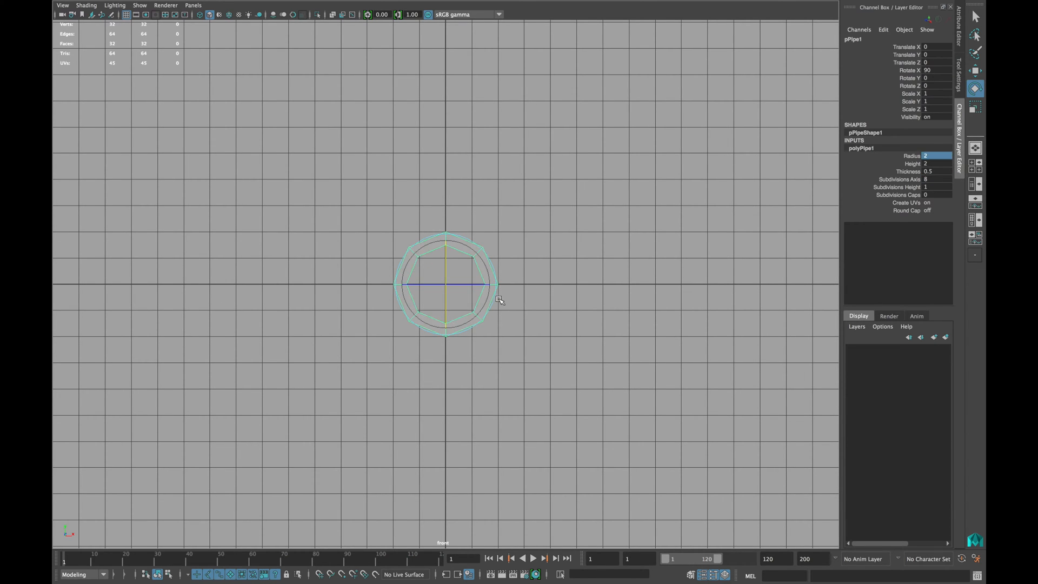
# Adjust the pipe primitive (radius 2, thickness 0.5, 8 axis subdivisions, rotated 90 on X)
pyautogui.moveTo(447, 285); pyautogui.dragTo(500, 232)
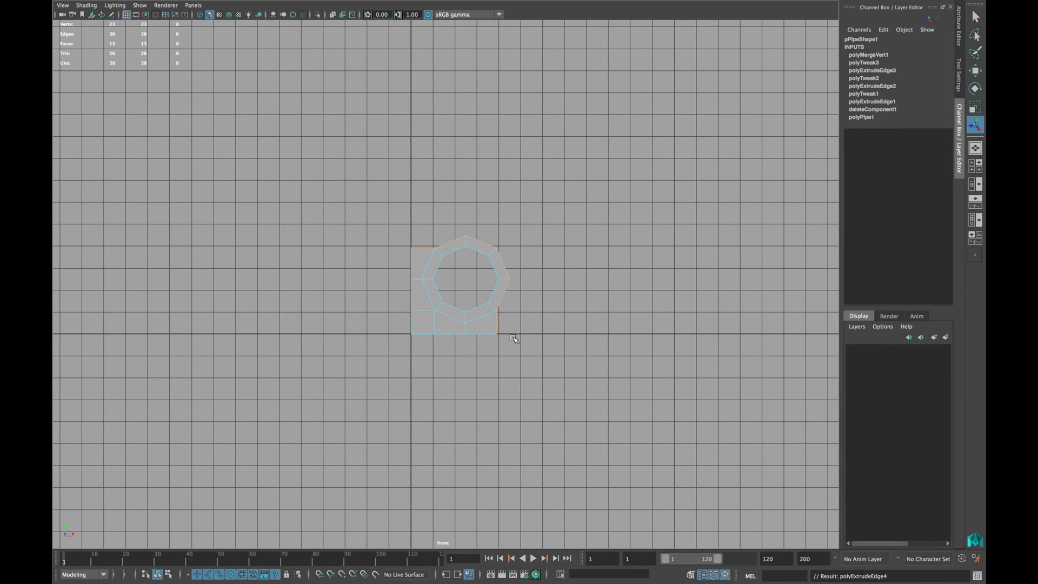
# Bring up the component selection marking menu on the pipe
pyautogui.rightClick(463, 285)
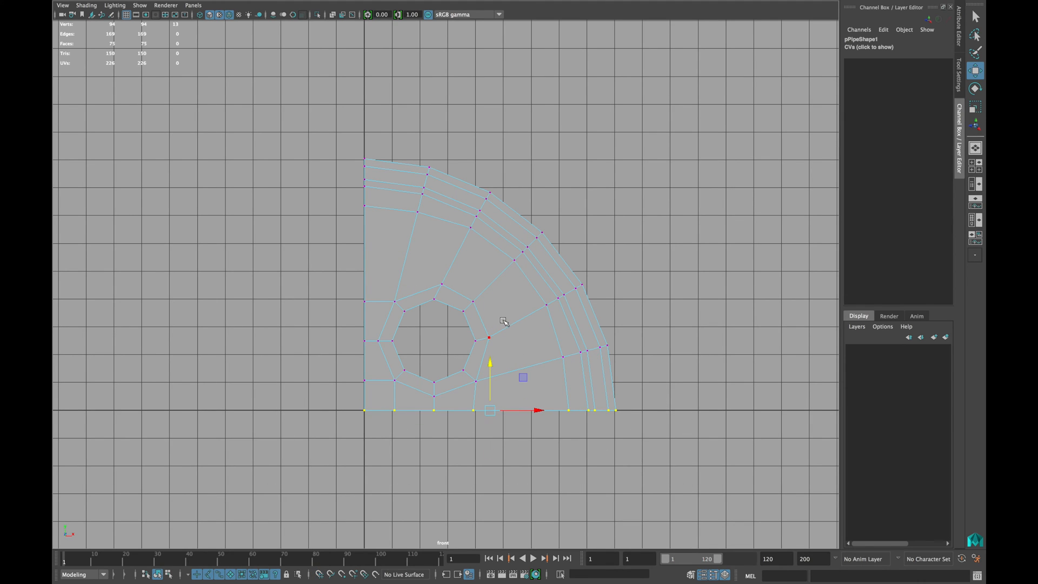
# Open the hotbox to switch the view to Perspective
pyautogui.press('space')
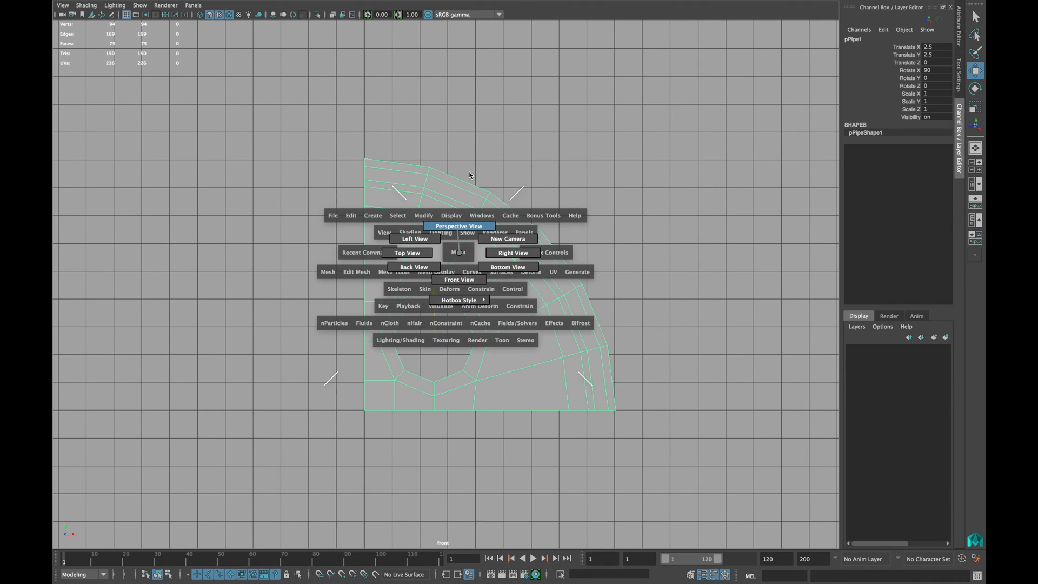